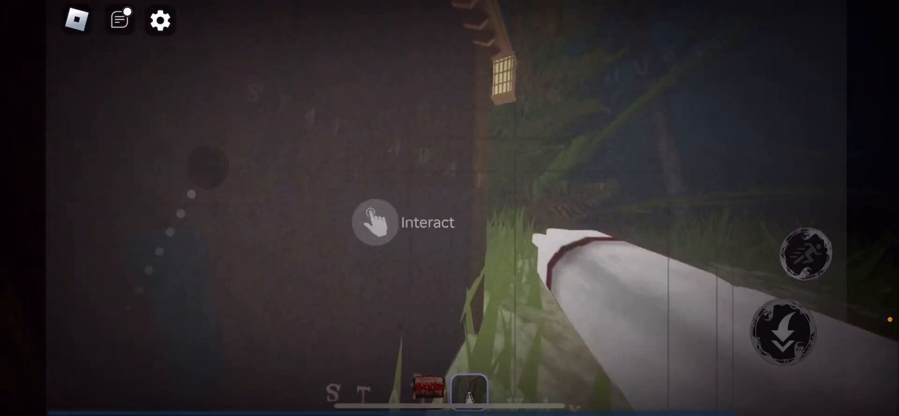
Step: Interact with the object by the wall before heading into the dark woods
left_click(373, 223)
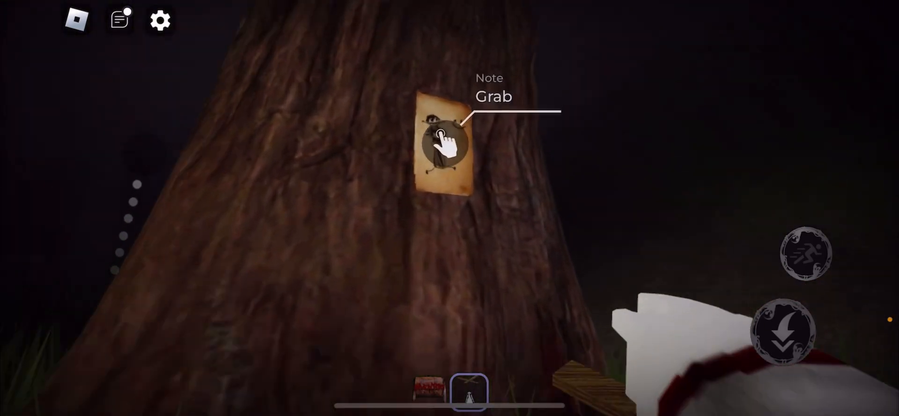
Step: Grab the note pinned to the tree, then start grabbing the note lying at the tree
left_click(445, 143)
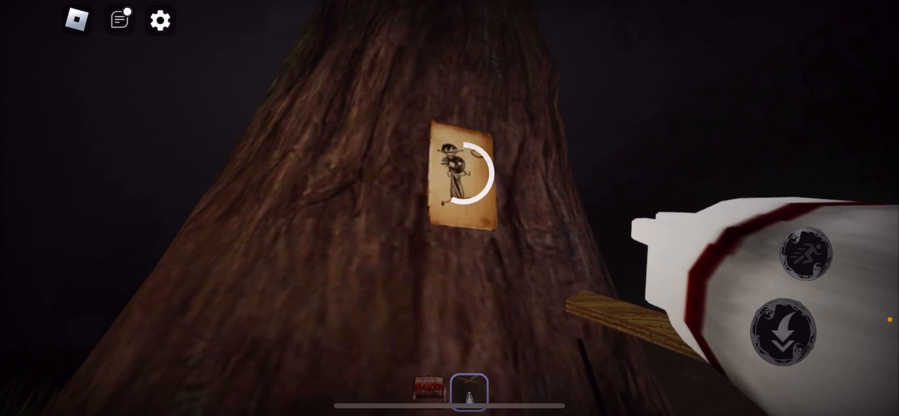
left_click(469, 173)
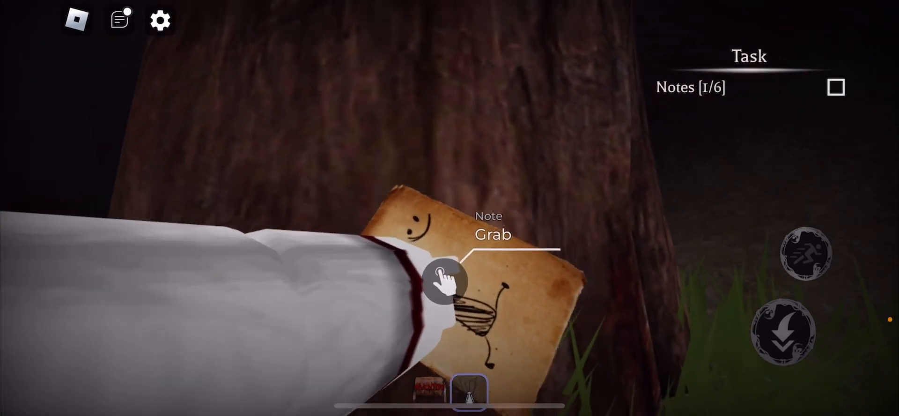
left_click(445, 279)
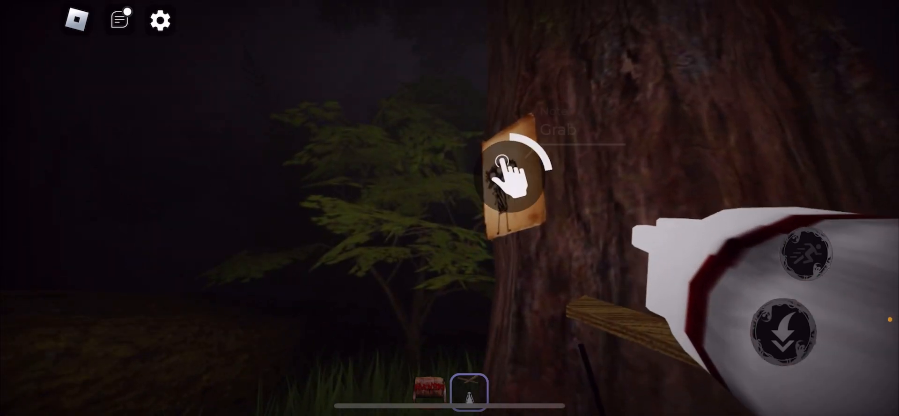
Step: Grab the note on the tree by the bush and the one at the foot of the tree
left_click(510, 176)
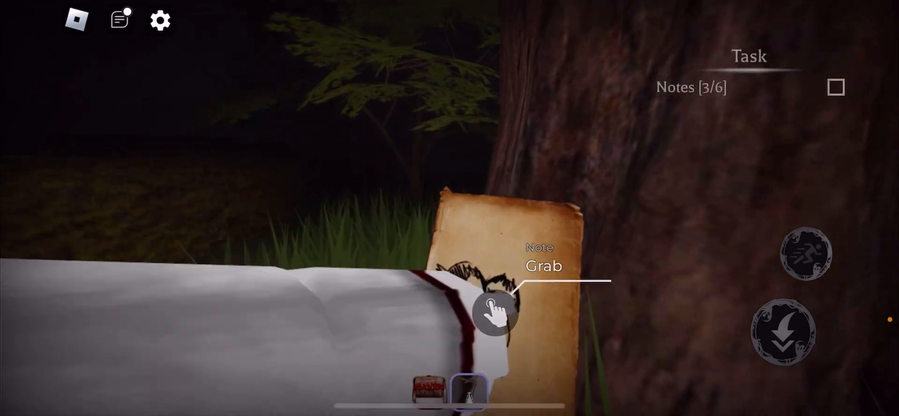
left_click(495, 316)
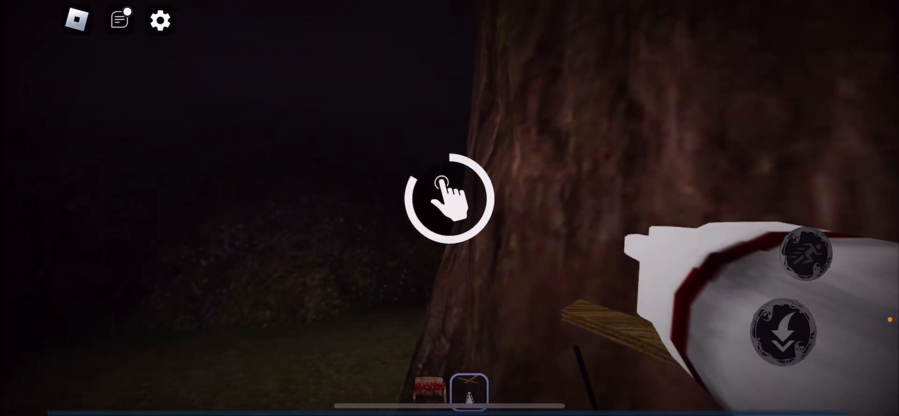
Step: Interact with the tree trunk, then grab the note on the pole by the swing
left_click(446, 197)
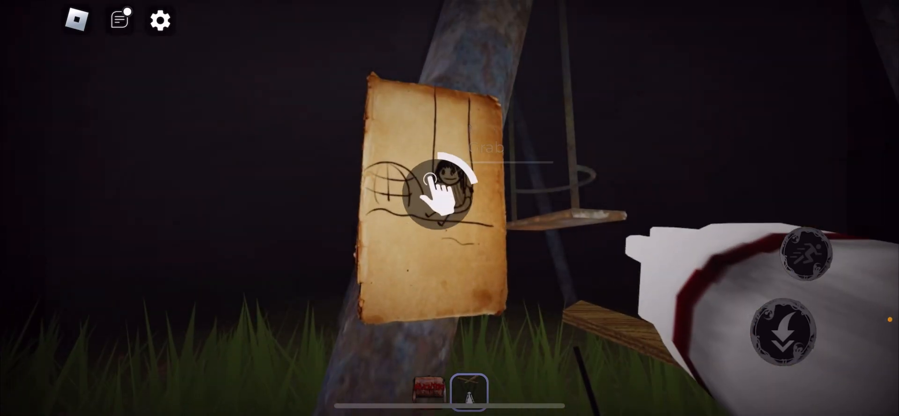
left_click(439, 192)
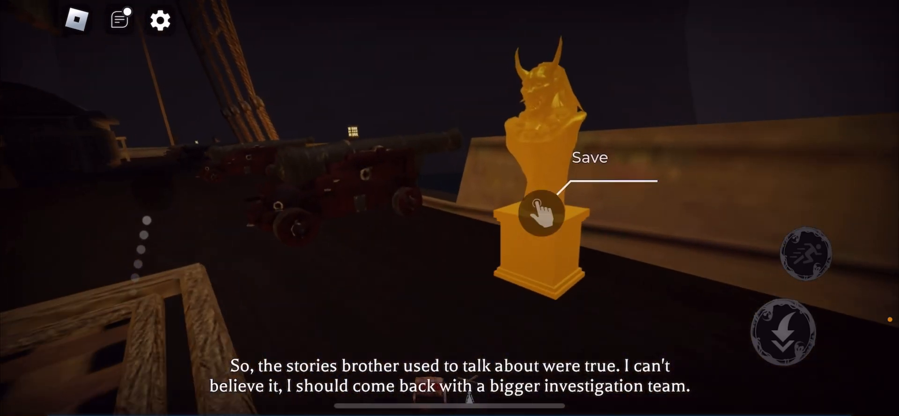
Step: Save progress at the golden statue's SAVES panel and close it
left_click(542, 217)
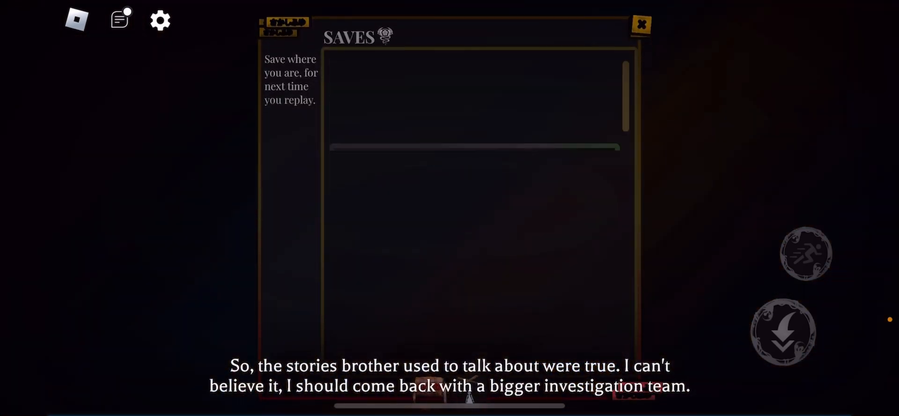
left_click(641, 24)
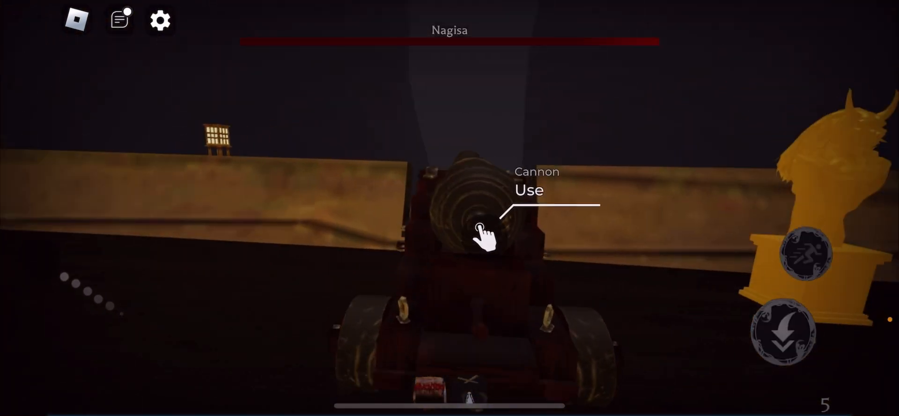
Step: Man the cannon twice to keep firing at Nagisa the Sea Serpent
left_click(484, 229)
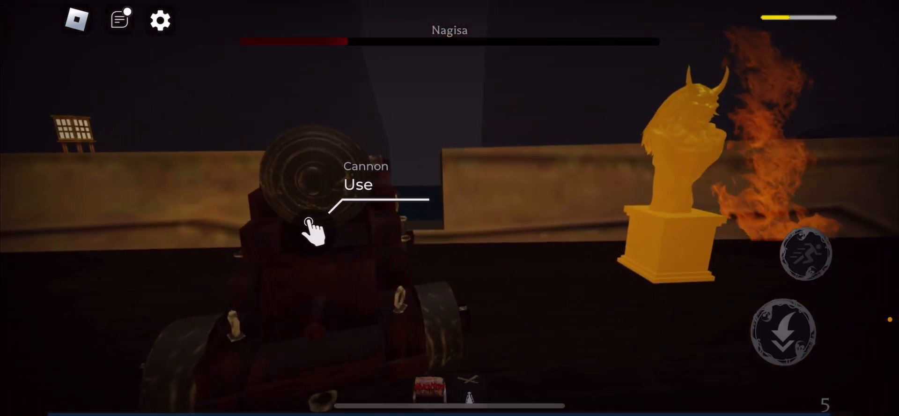
left_click(313, 230)
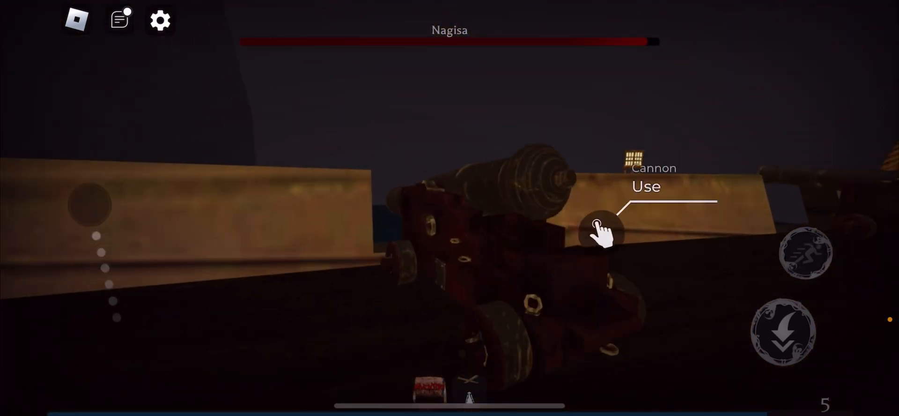
Step: Use the other cannons to fire at Nagisa until the ammo is spent
left_click(602, 231)
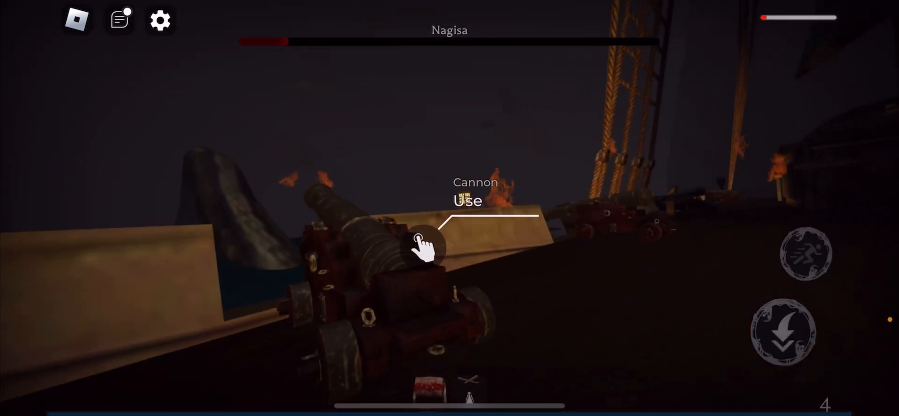
left_click(424, 249)
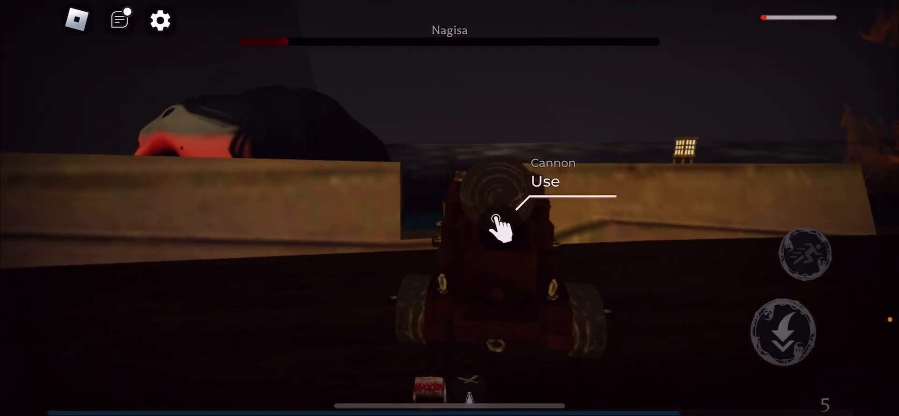
left_click(499, 220)
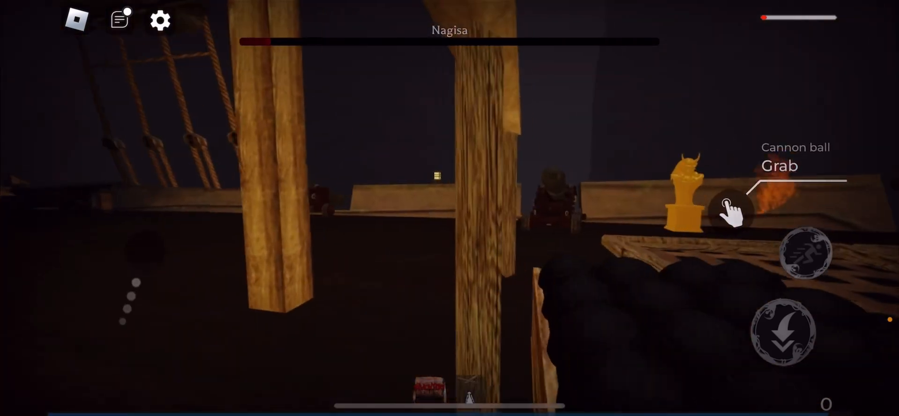
Step: Pick up cannon balls from the crate and use the cannon as Nagisa attacks
left_click(729, 207)
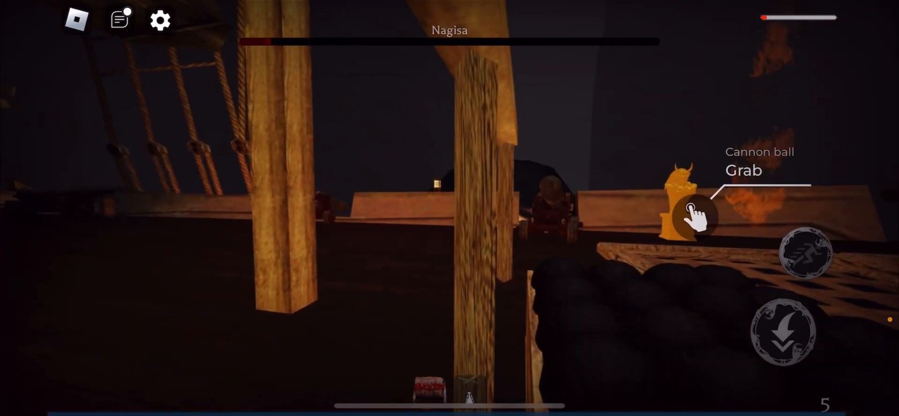
left_click(695, 214)
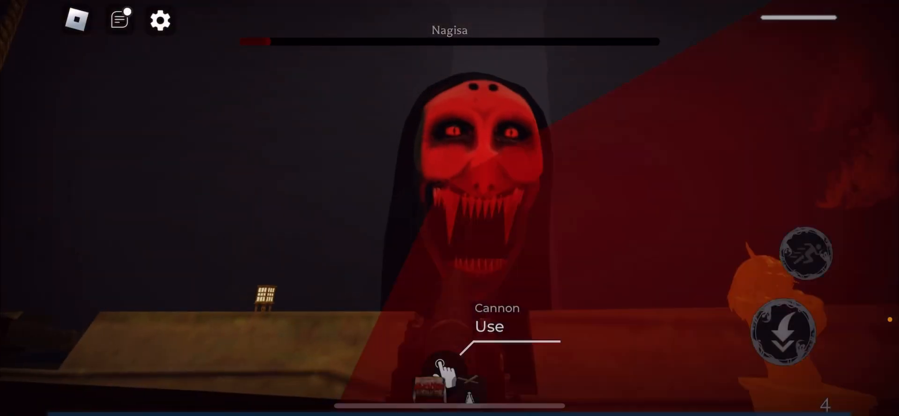
left_click(442, 373)
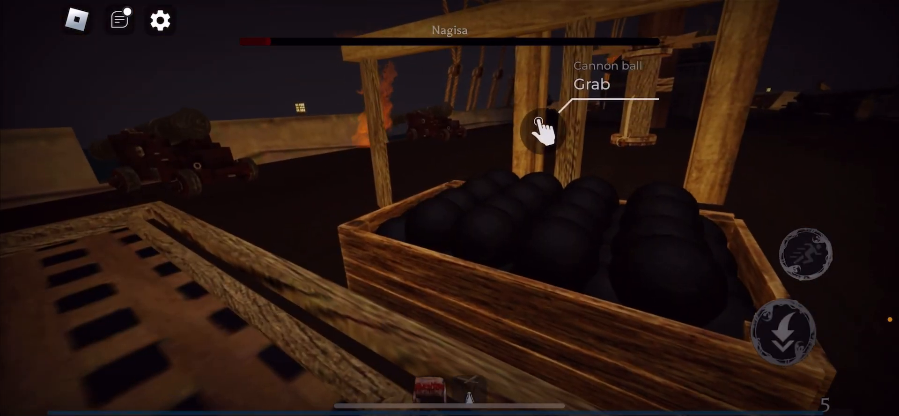
Step: Reload from the crate again and fire the cannon toward the sea serpent
left_click(541, 129)
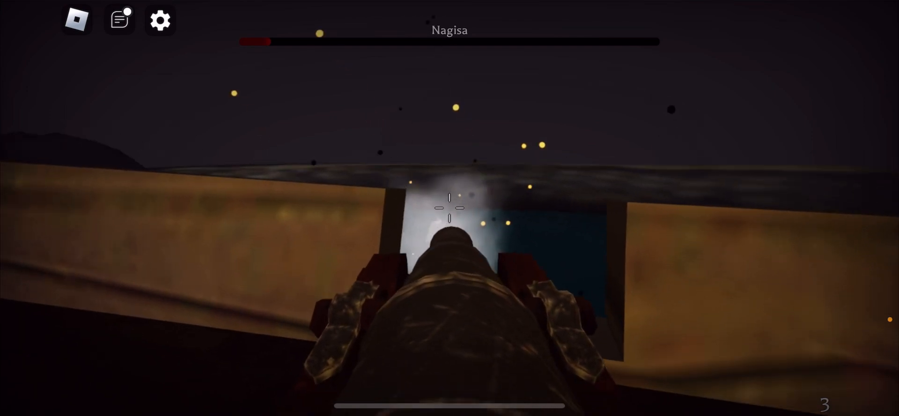
left_click(449, 210)
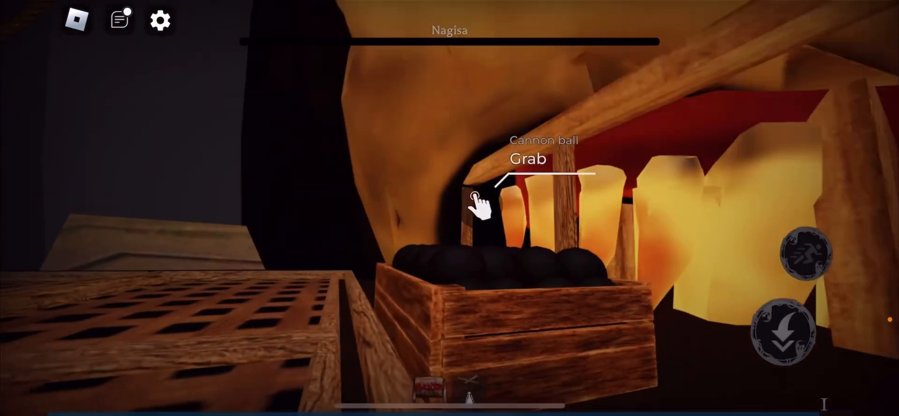
left_click(477, 199)
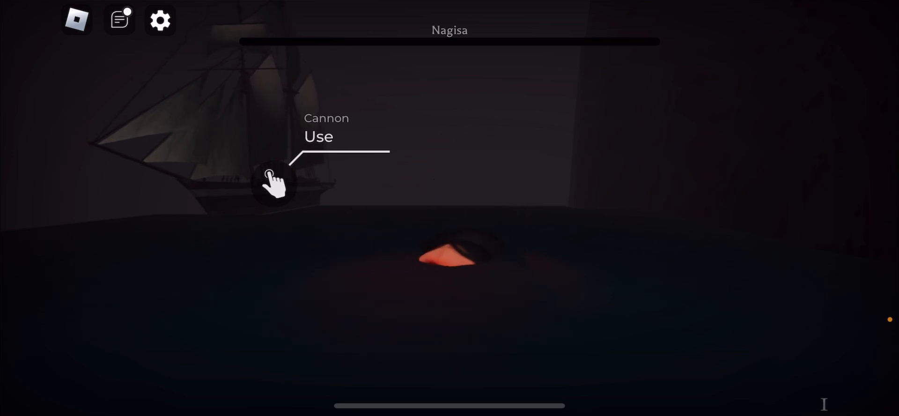
Step: Start operating the ship's cannon to fire at Nagisa
left_click(275, 184)
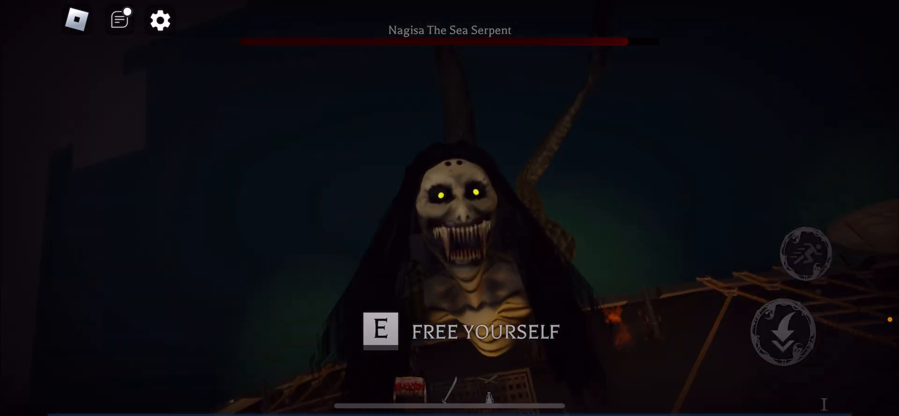
Step: Mash E at the FREE YOURSELF prompt to struggle against Nagisa's grip
key("e")
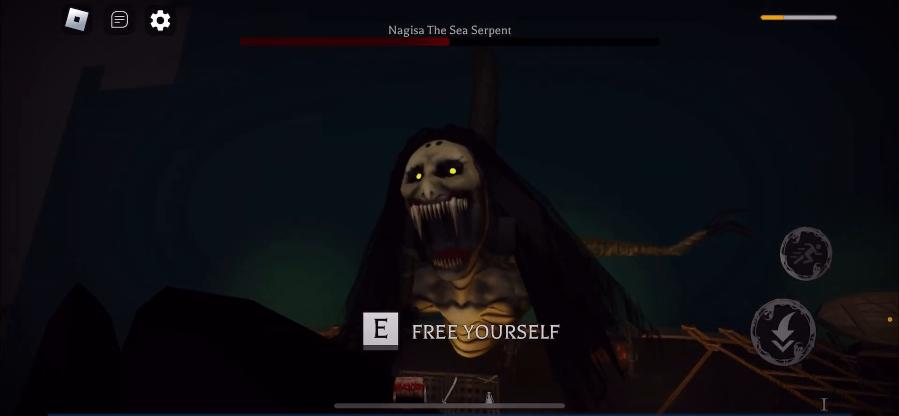
Step: Show the Mobile section with Use Drag Movement in the game settings, then dismiss them
left_click(159, 21)
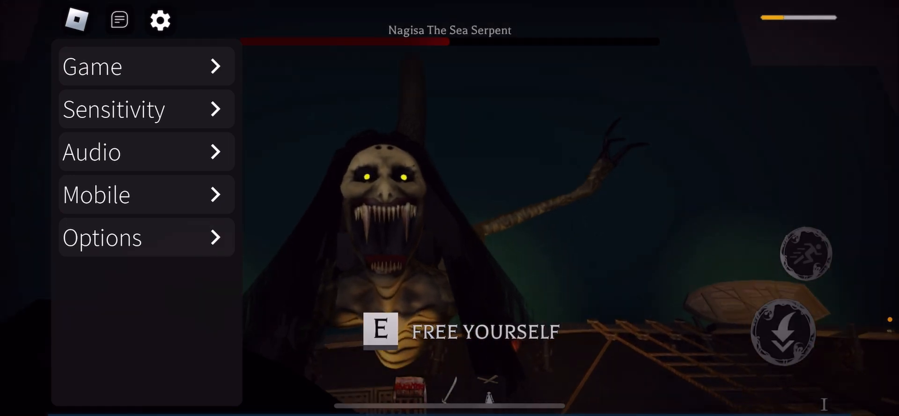
left_click(147, 195)
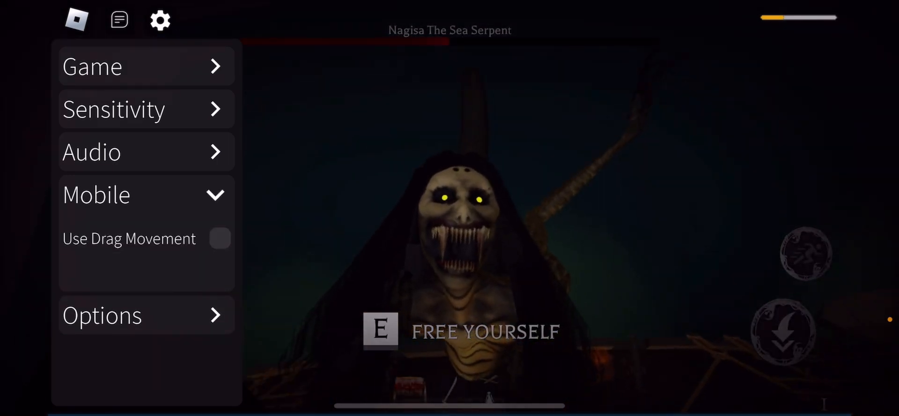
left_click(161, 20)
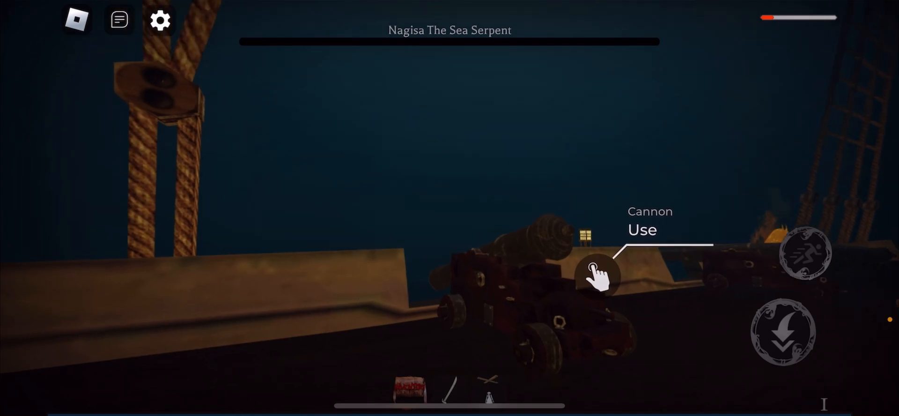
Step: Start operating the deck cannon via its Use prompt
left_click(598, 277)
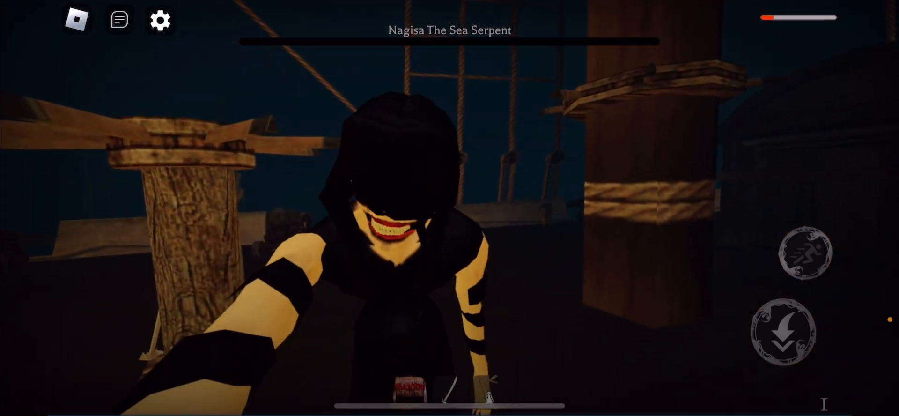